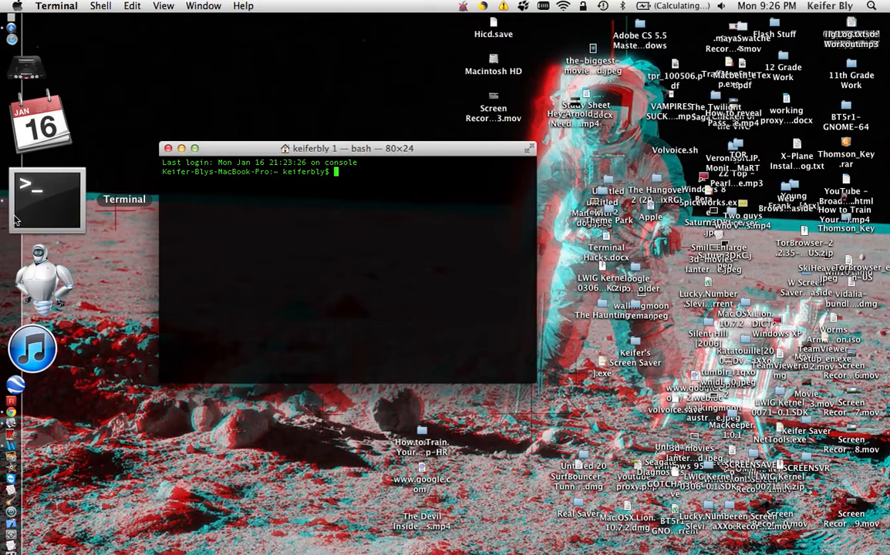
- Have the Mac speak 'Wassup Wassup yall what it is what it is' using the say command
type("say")
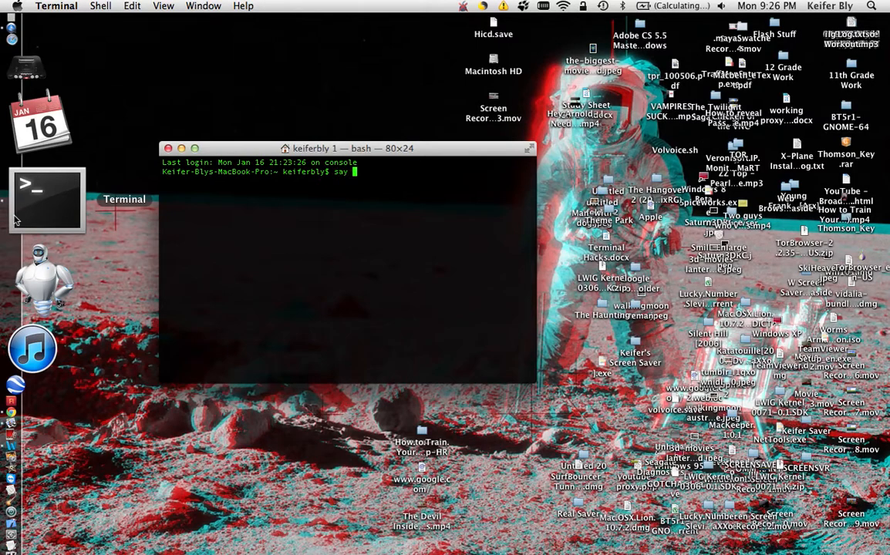
type("Wassup Wassup yo")
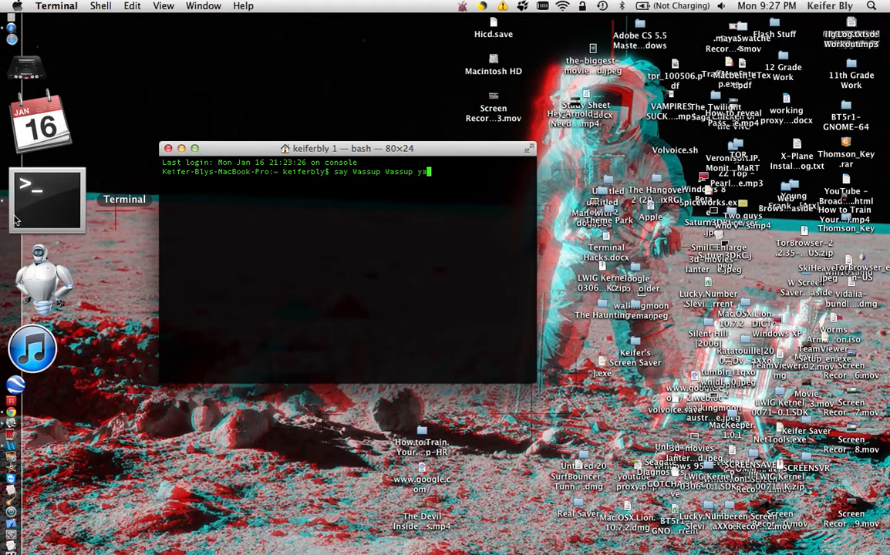
type("ll what")
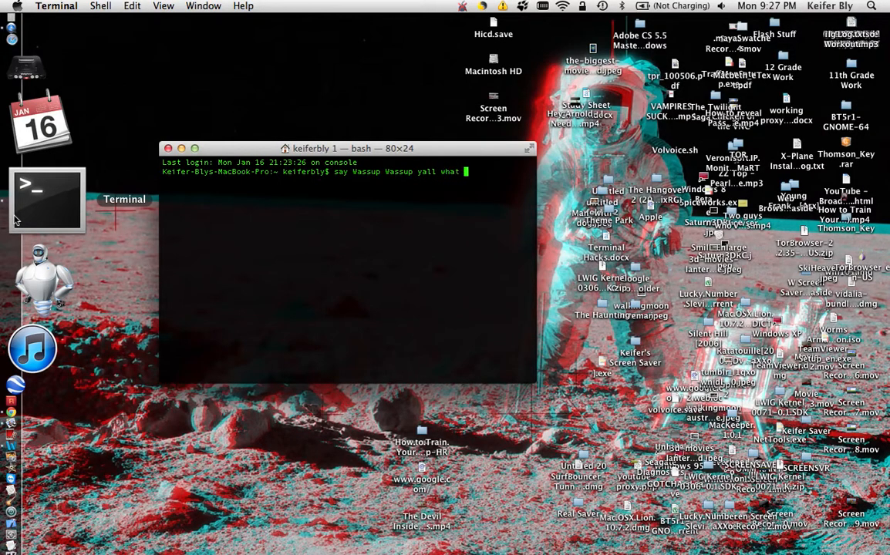
type("it is")
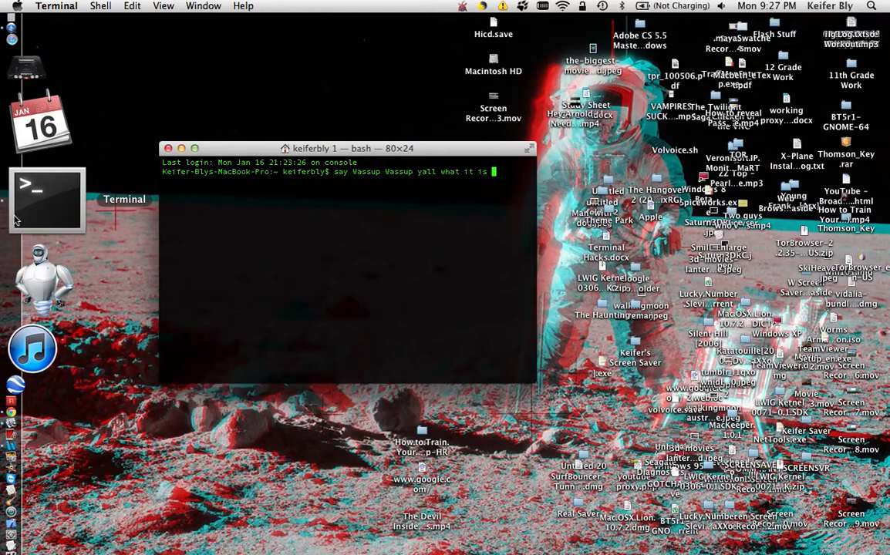
type("what it is")
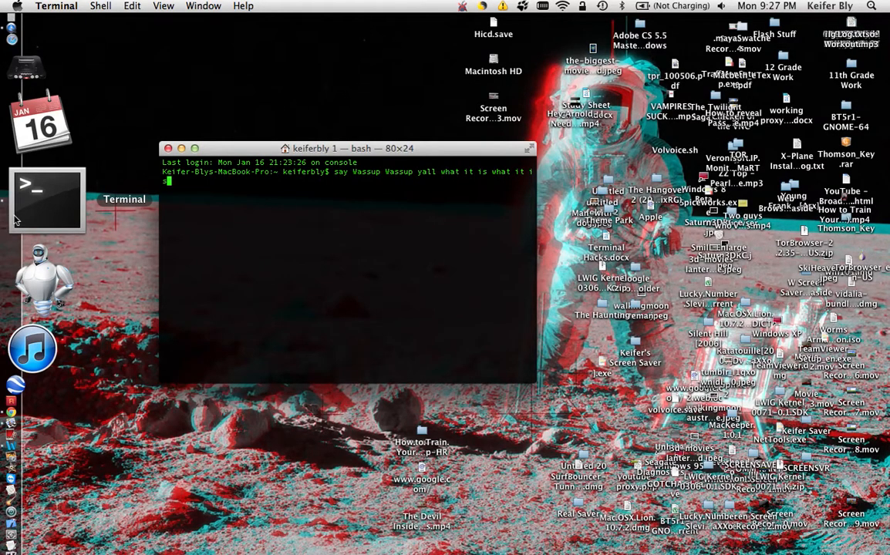
key("Return")
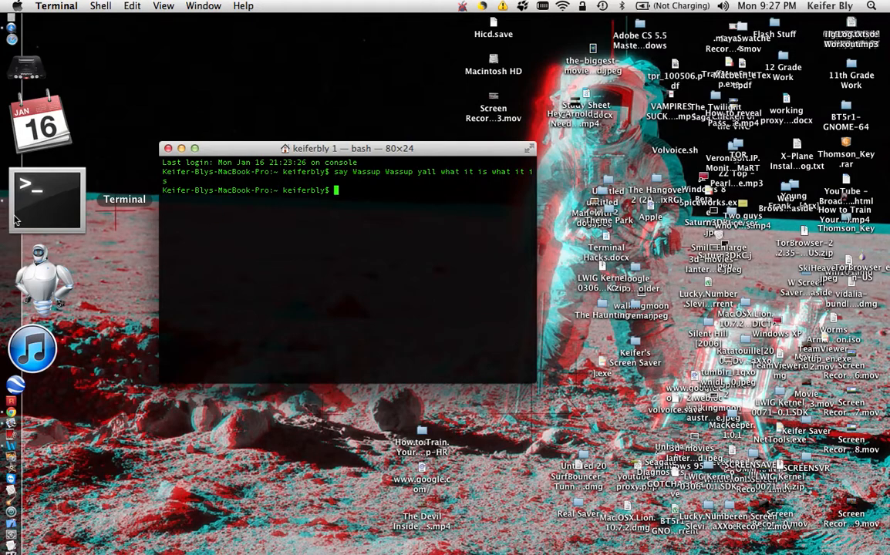
- Have the Mac speak the 'Hi mu name is' introduction, with 'mu' misspelled for 'my'
type("say H")
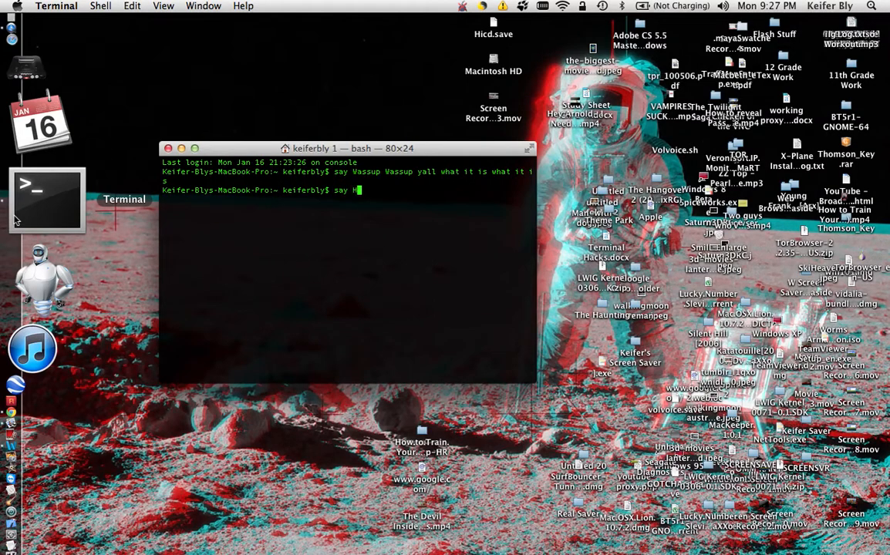
type("i mu name is Ke")
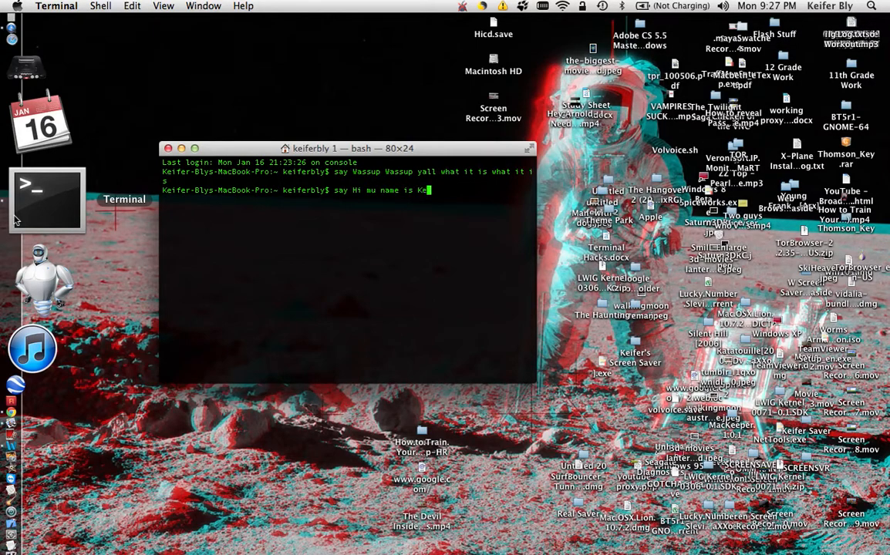
type("r")
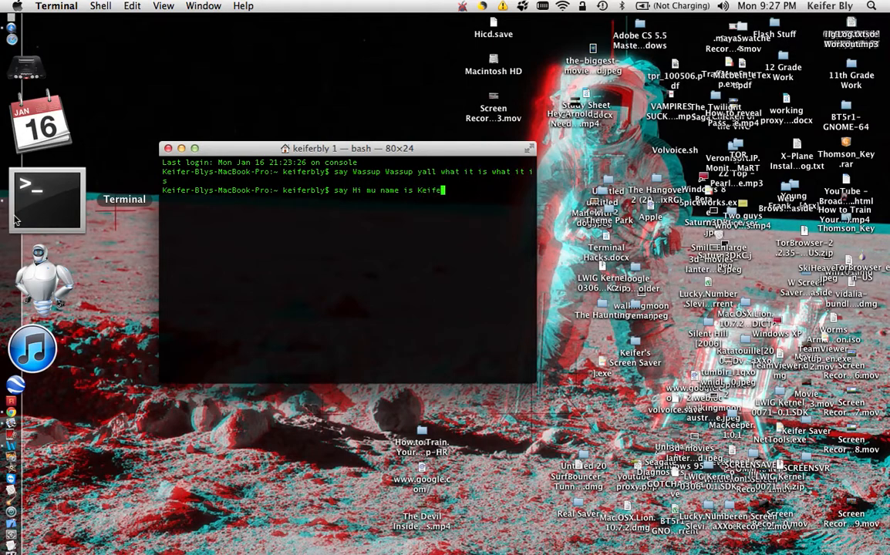
key("Return")
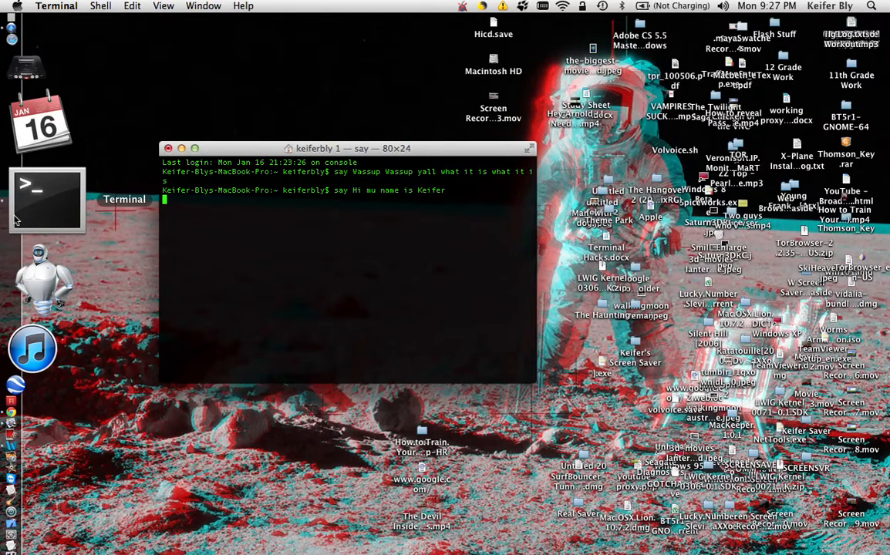
key("Return")
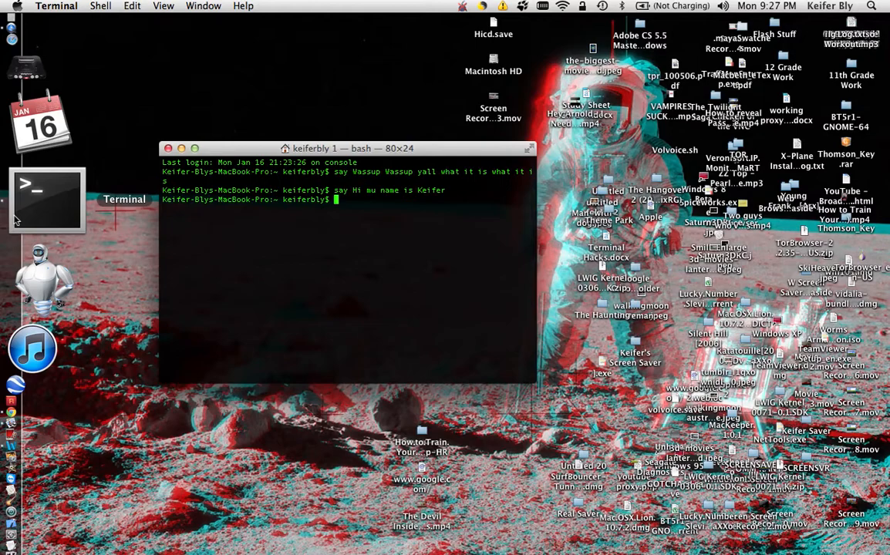
- Have the Mac speak the corrected 'Hi my name is' introduction, then 'What is up everybody'
type("say Hi my name is Keifer")
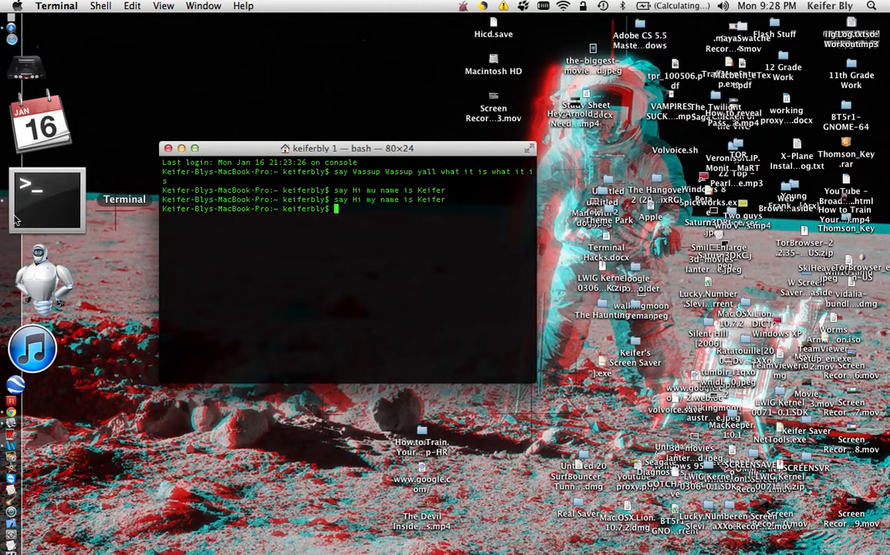
type("say What is up")
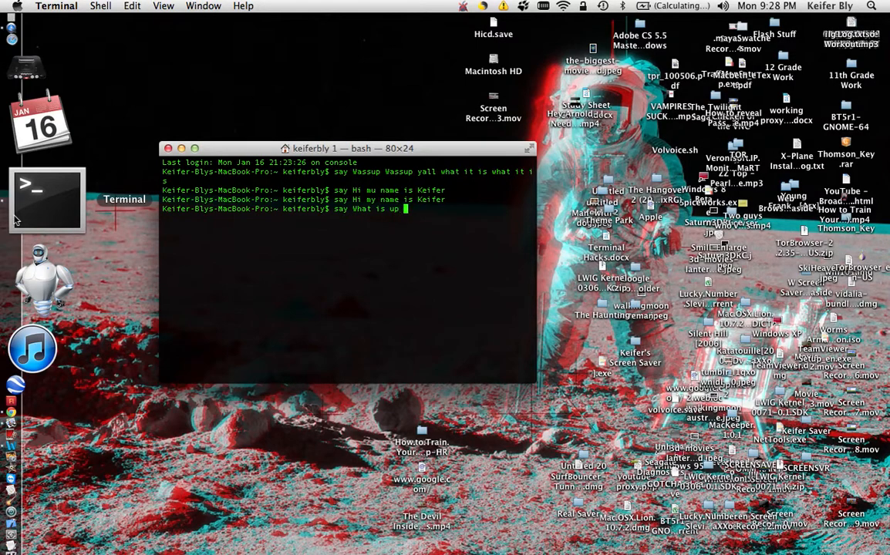
type("e")
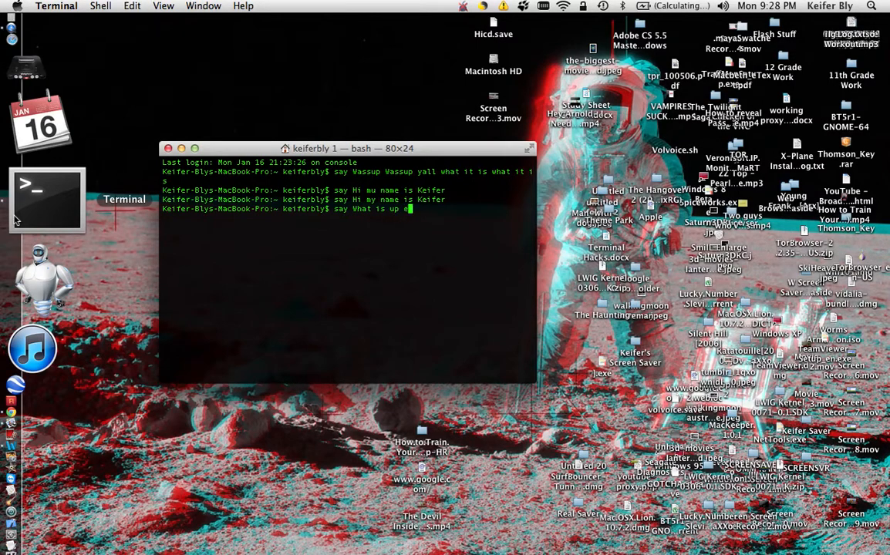
type("everybody")
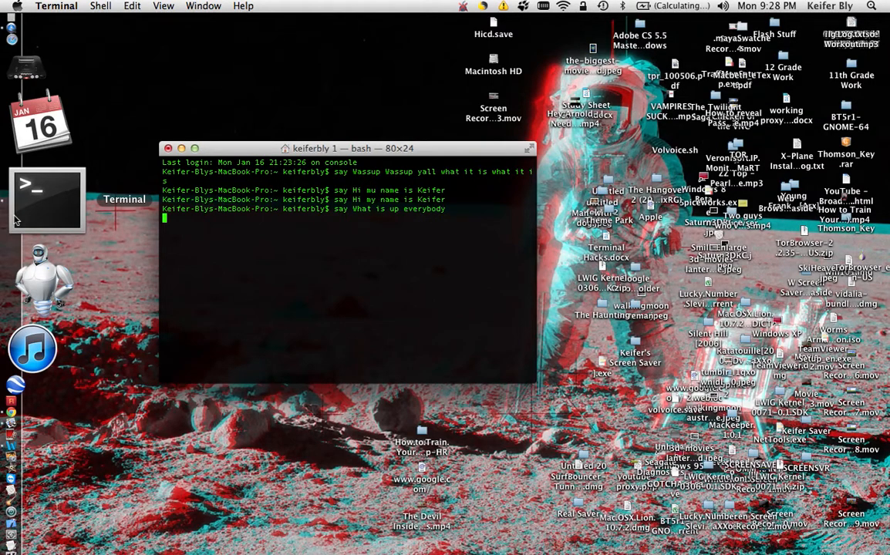
key("Return")
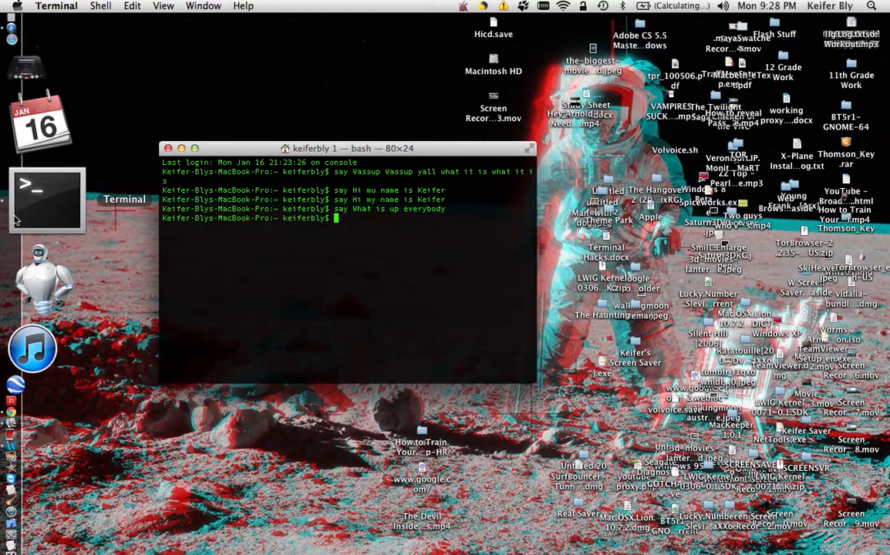